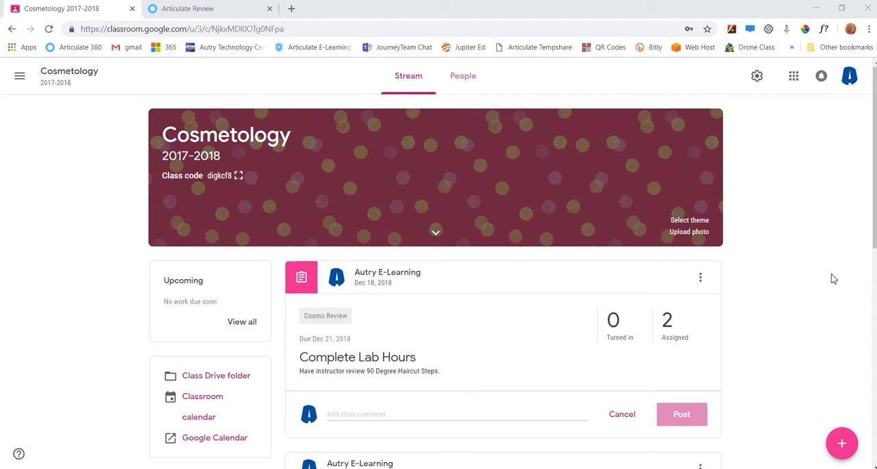
mouse_move(839, 316)
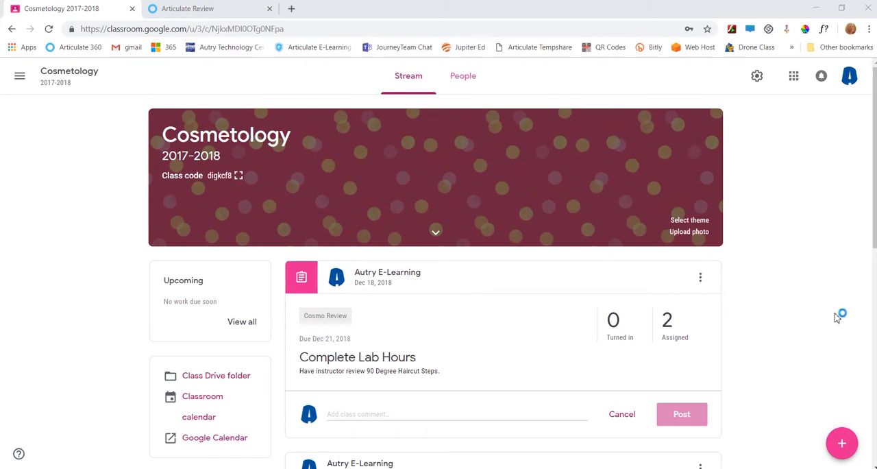
Reveal the create menu on the Cosmetology class stream via the + button
left_click(841, 442)
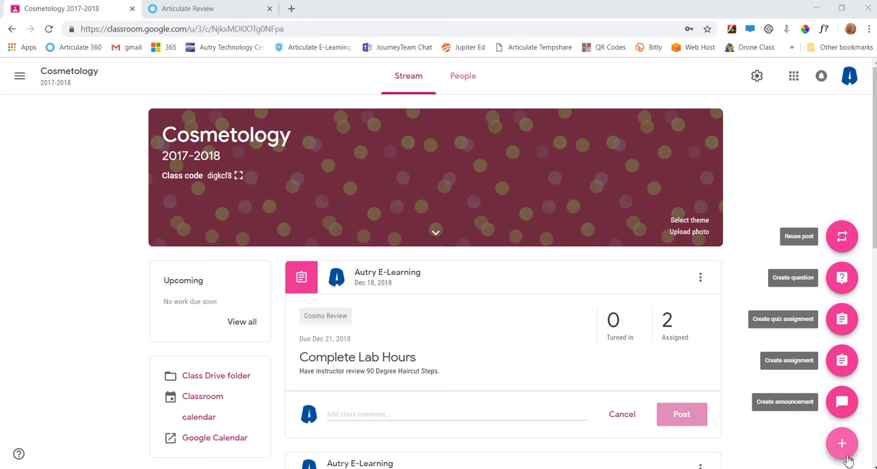
mouse_move(848, 436)
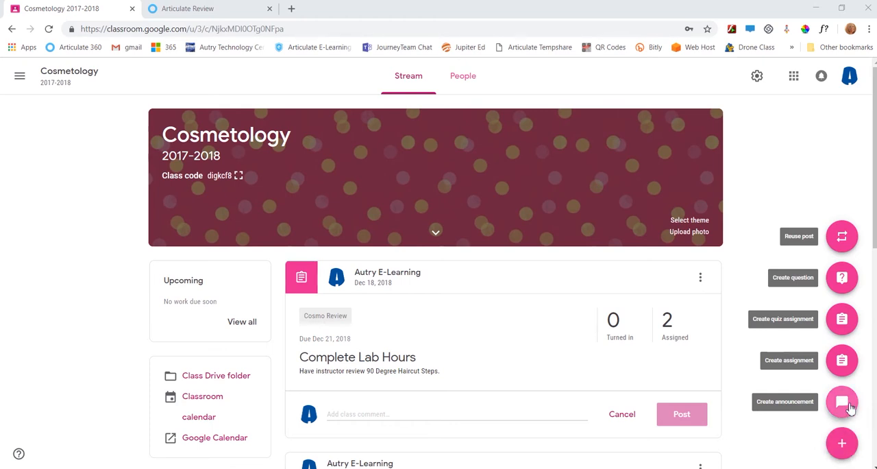
Start an announcement reading "Here is my announcement. Test on Friday!"
left_click(841, 401)
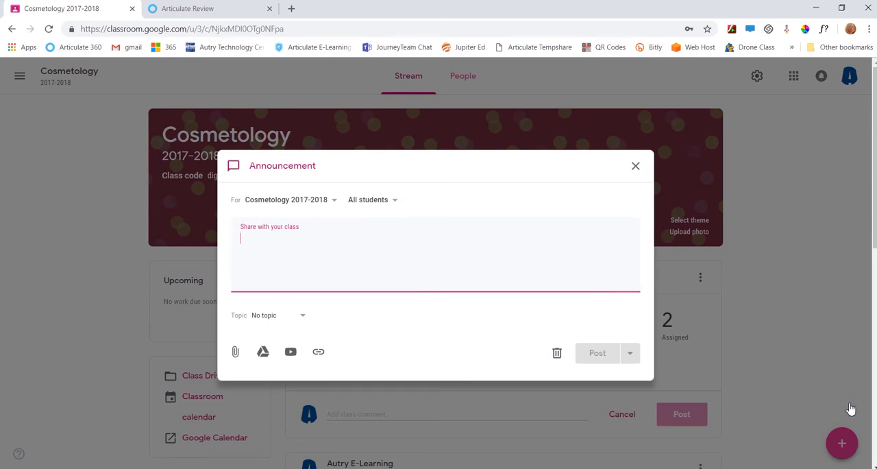
type("Here is my announcement.")
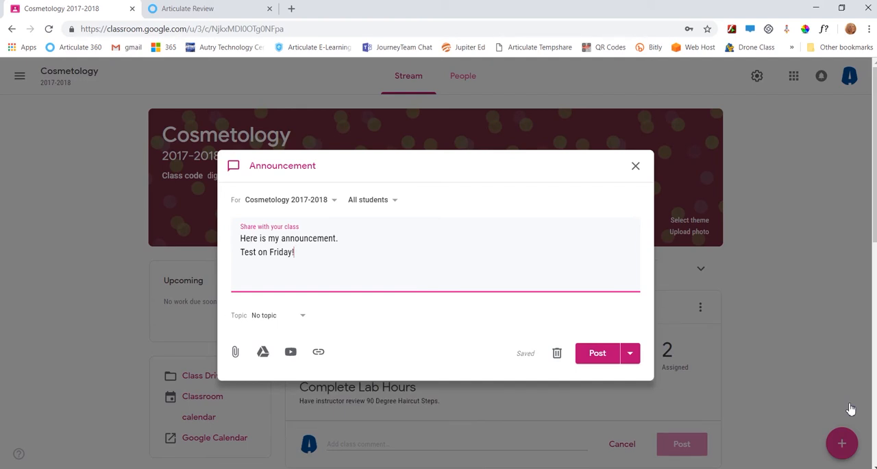
Address the announcement to one student only instead of All students
left_click(287, 200)
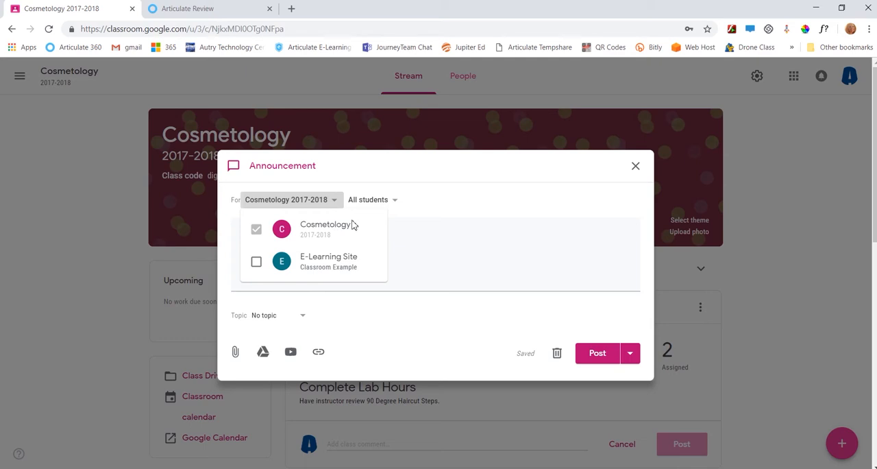
left_click(372, 200)
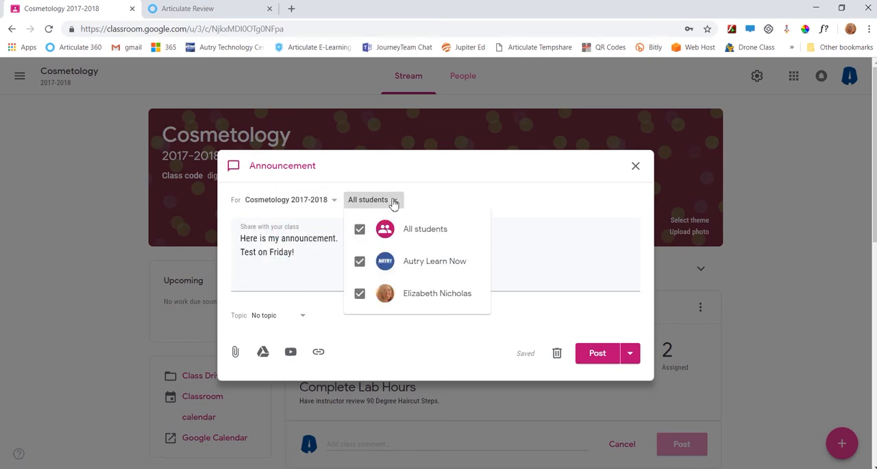
left_click(358, 228)
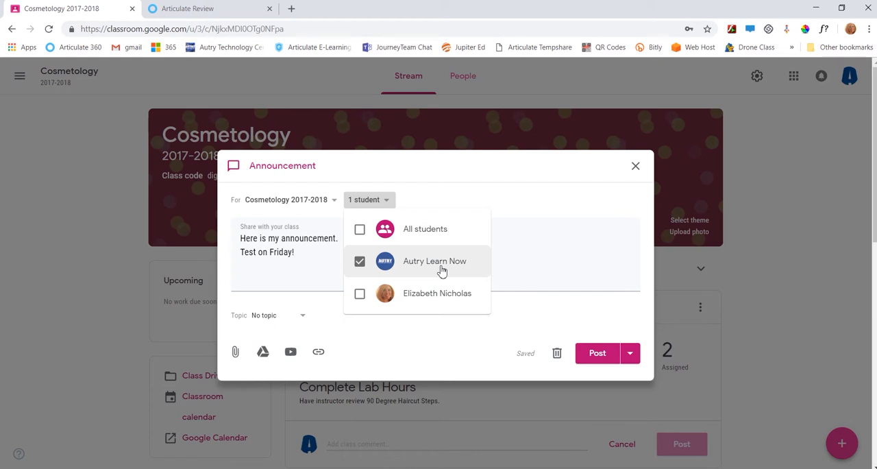
mouse_move(471, 195)
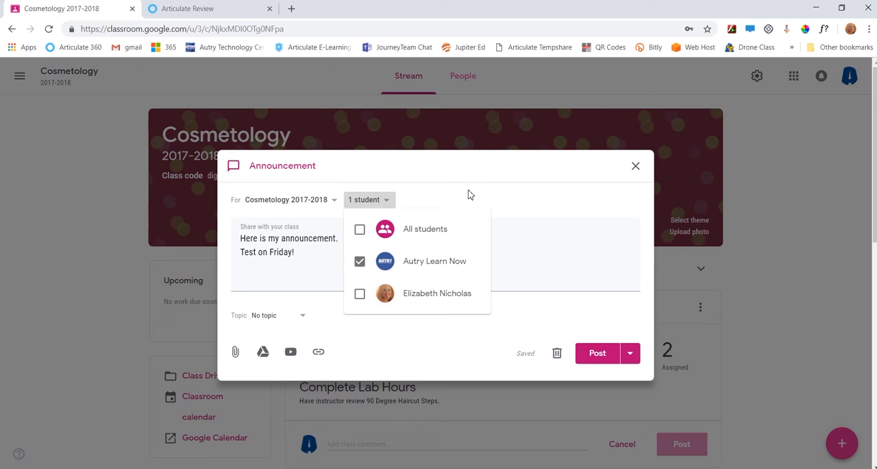
File the announcement under the Cosmo Review topic
left_click(267, 315)
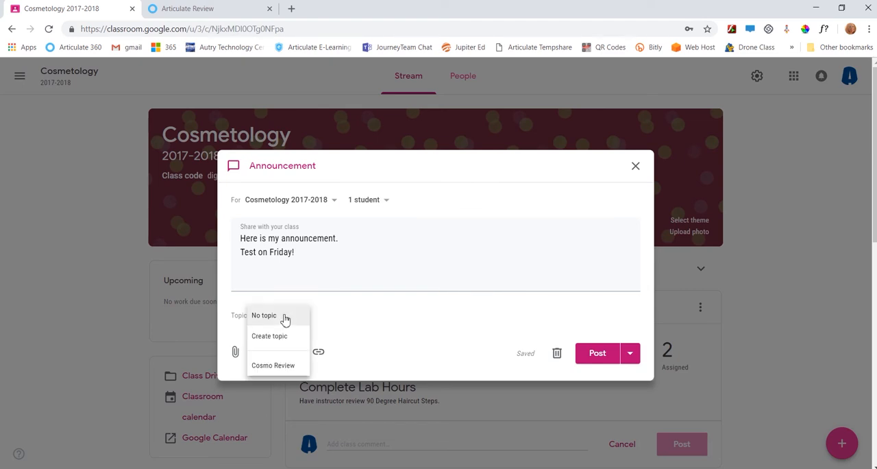
mouse_move(304, 336)
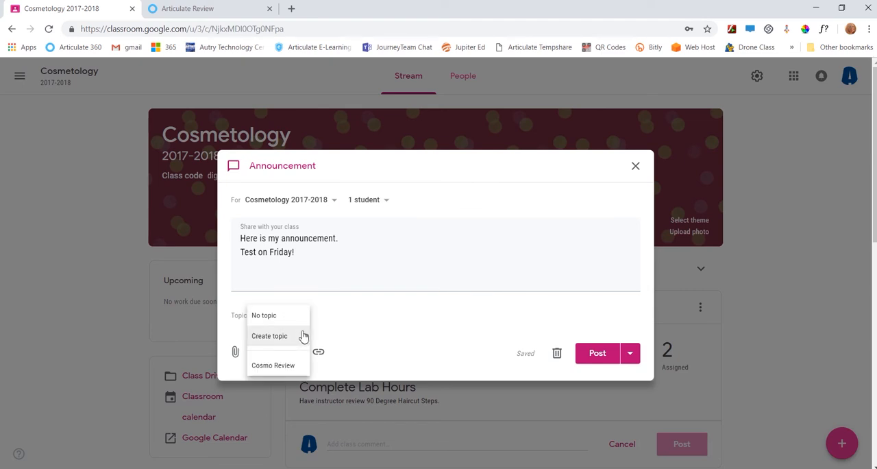
left_click(272, 364)
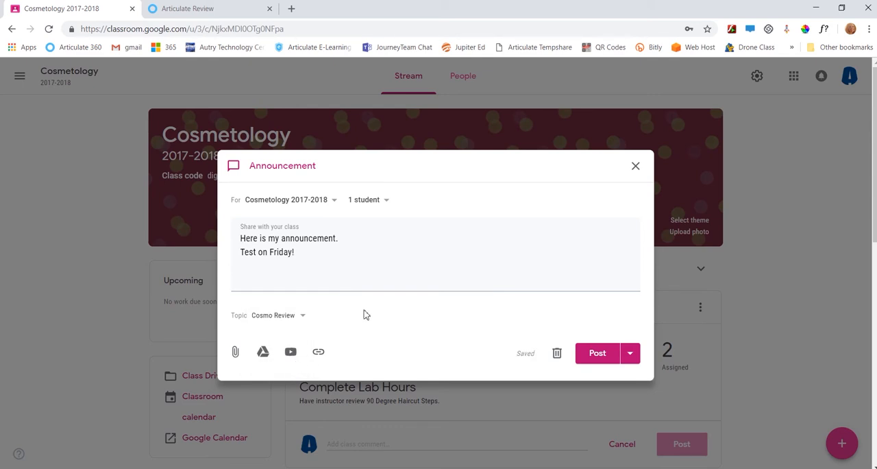
mouse_move(351, 320)
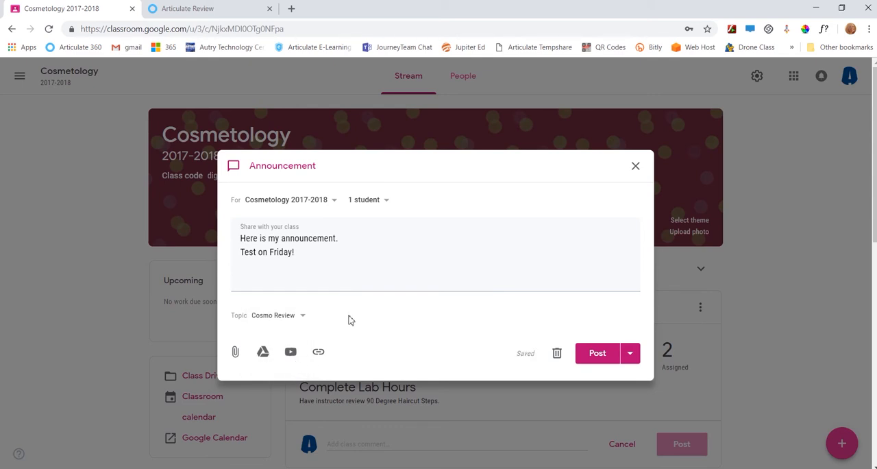
mouse_move(236, 351)
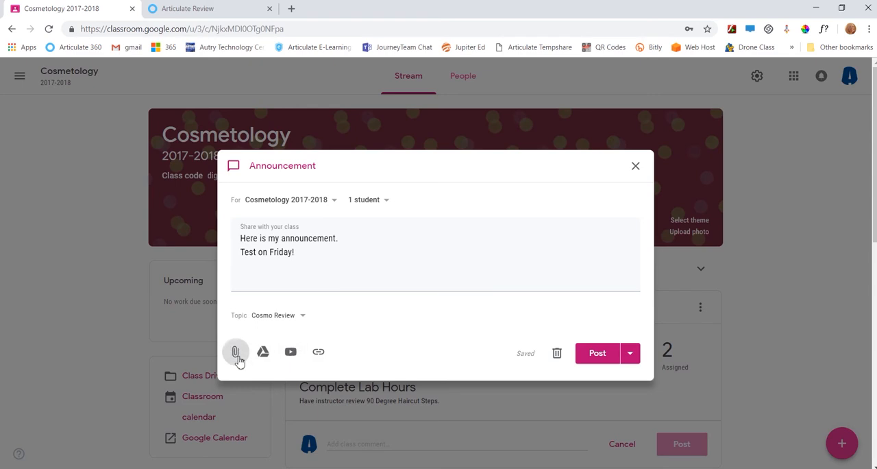
Attach the Drive file Copy of Chapter One Homework 1 to the announcement
left_click(235, 351)
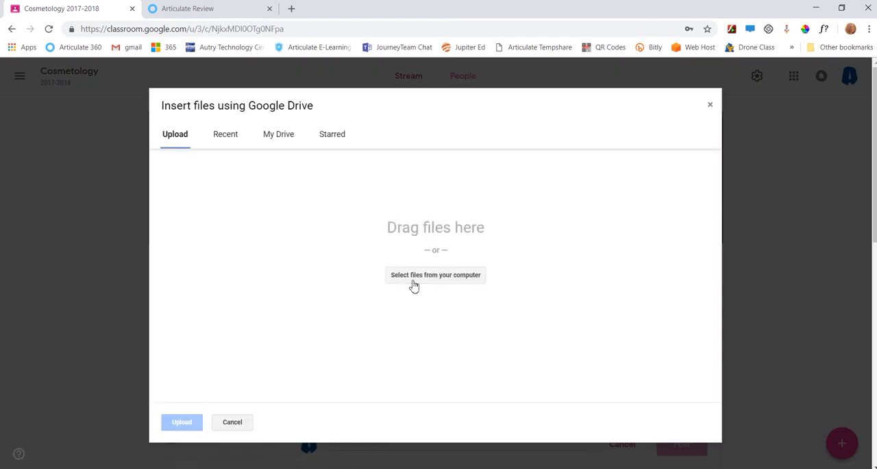
left_click(278, 135)
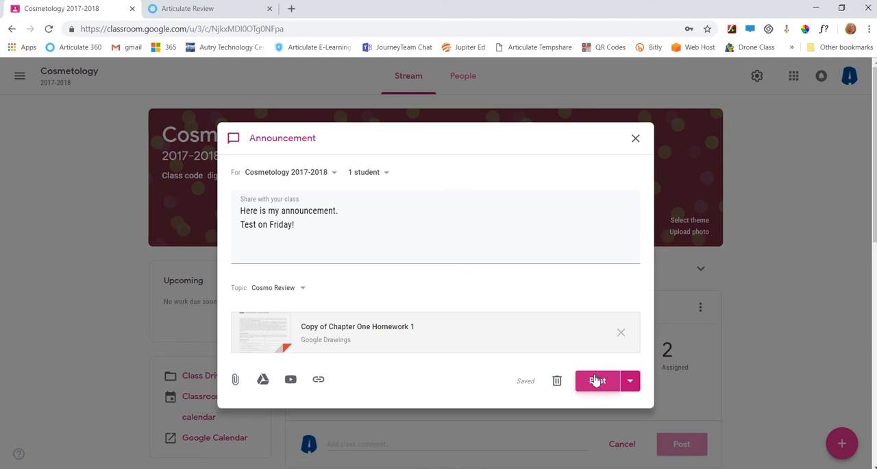
left_click(628, 381)
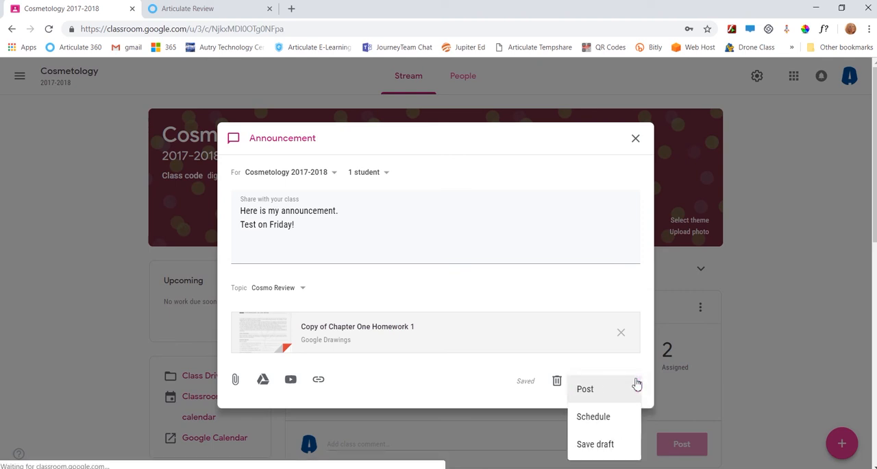
mouse_move(608, 422)
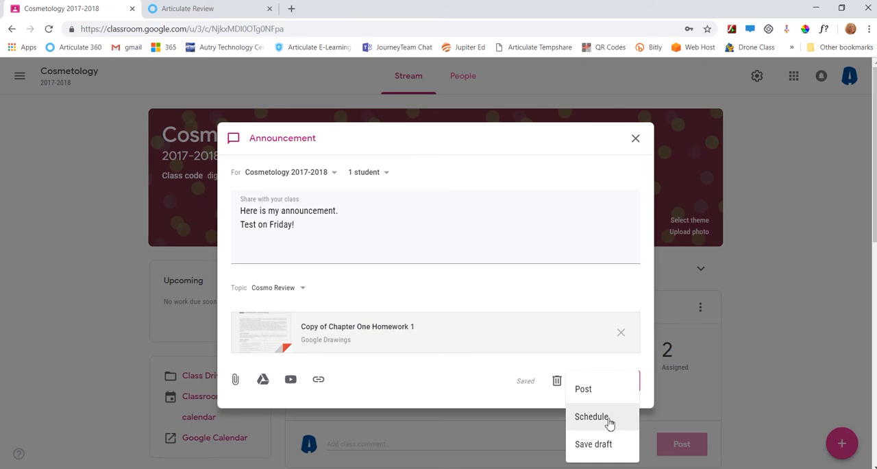
left_click(590, 416)
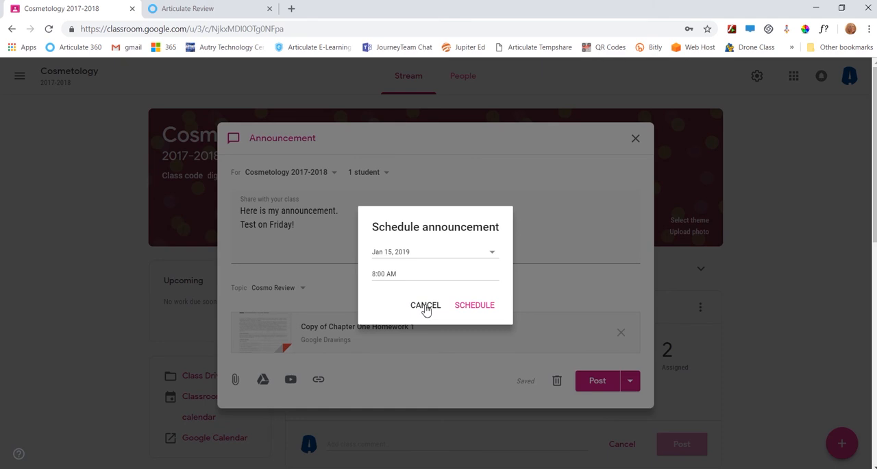
left_click(424, 304)
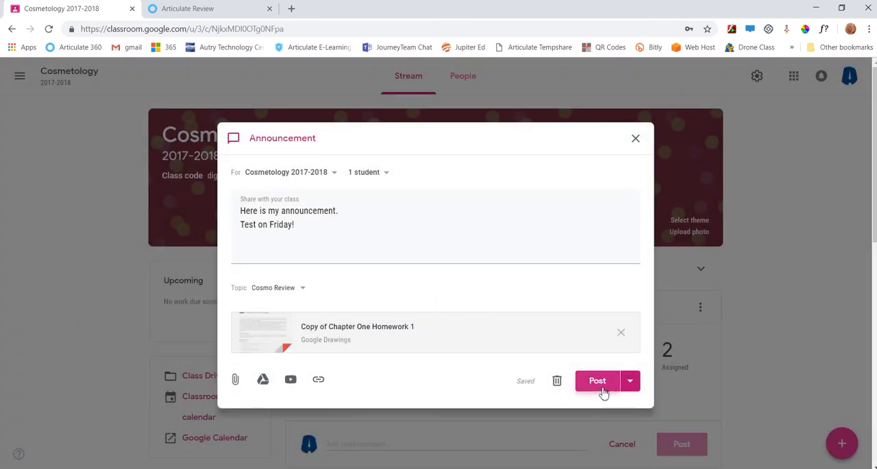
Post the announcement to the stream and copy its link from the three-dot menu
left_click(598, 381)
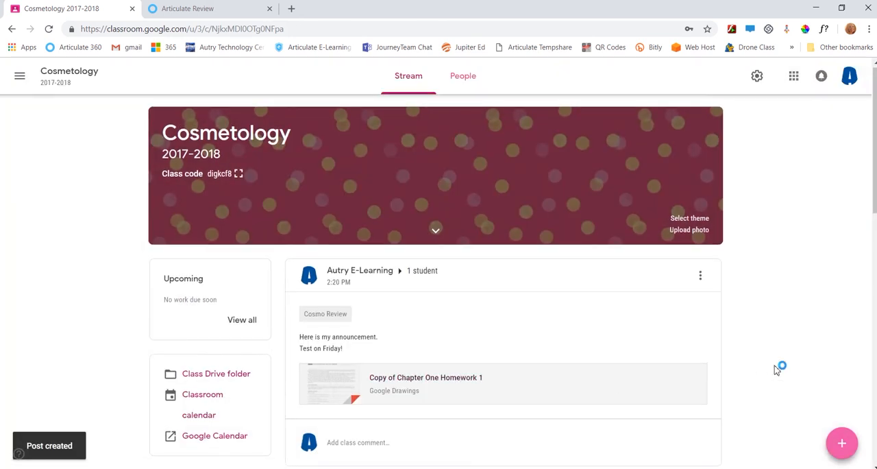
scroll("down", 3)
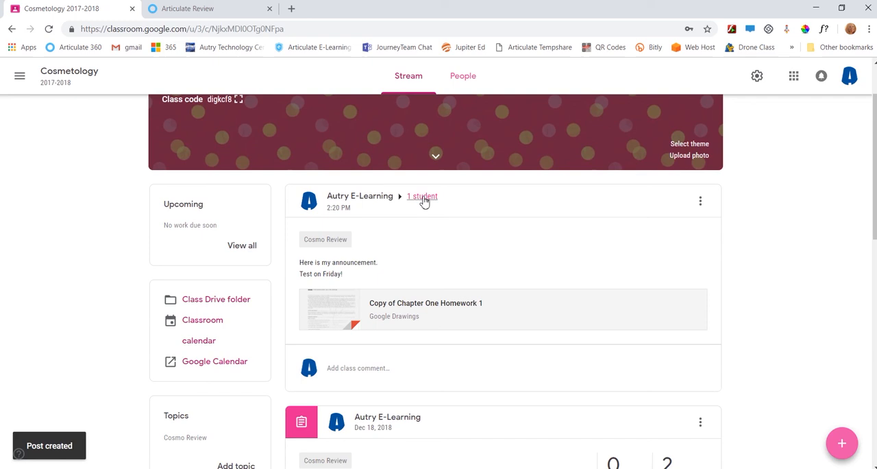
left_click(698, 200)
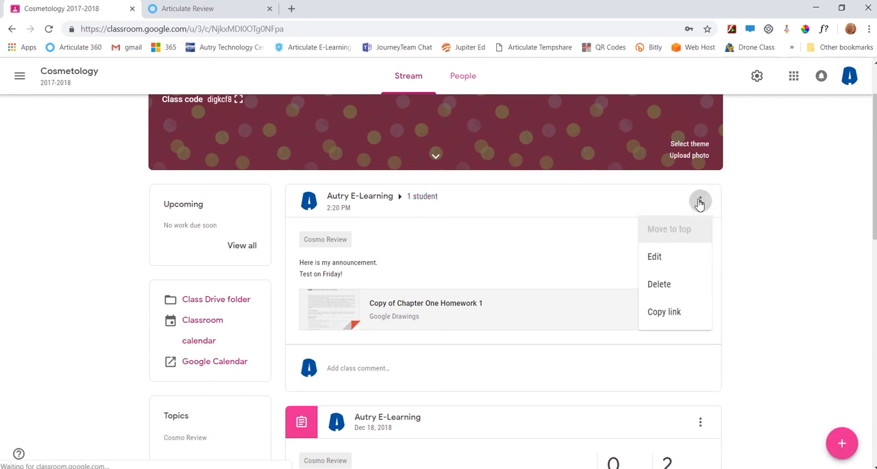
mouse_move(654, 257)
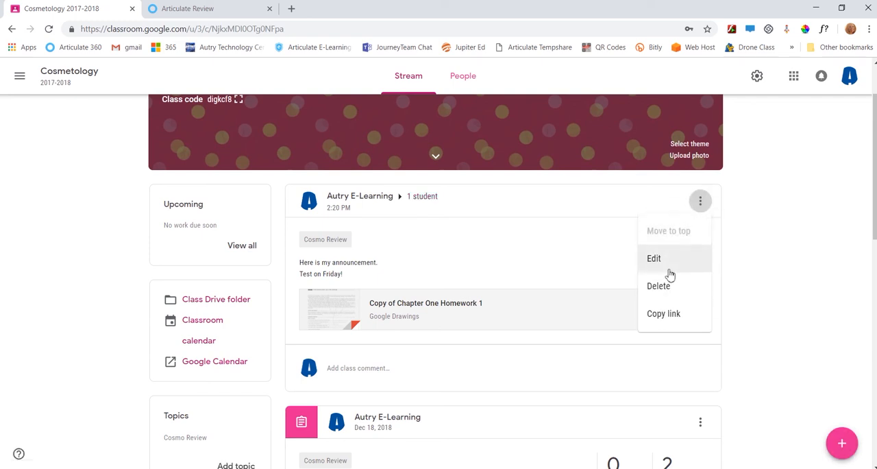
mouse_move(663, 312)
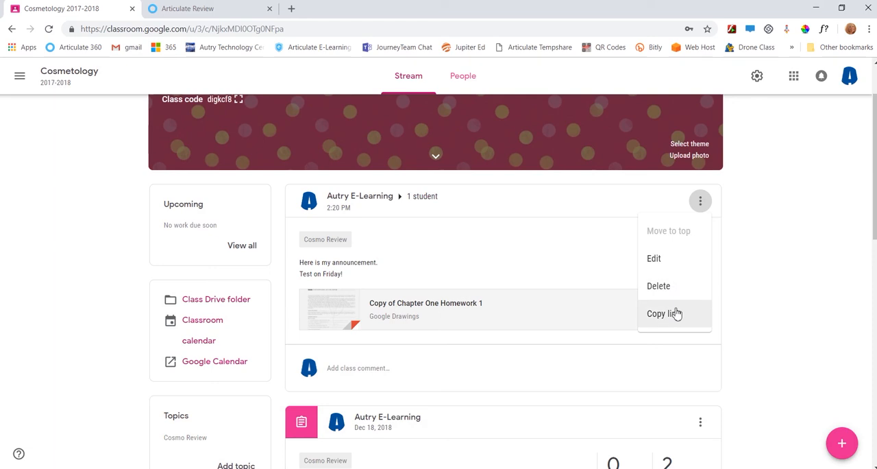
left_click(662, 312)
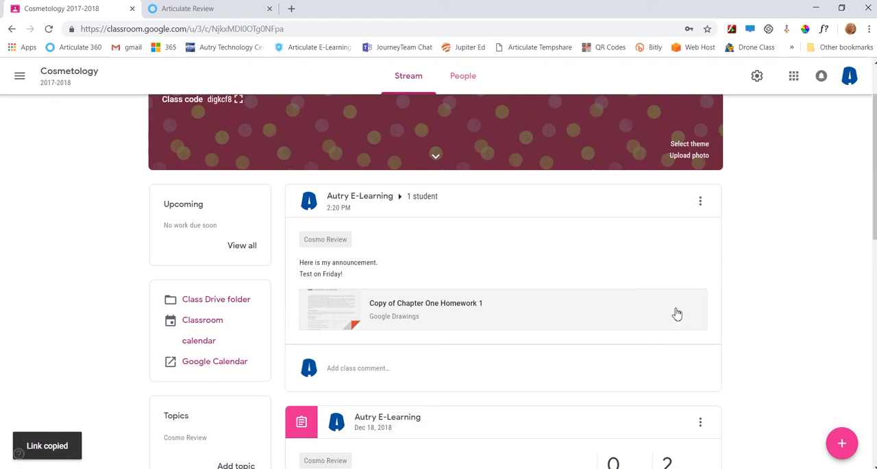